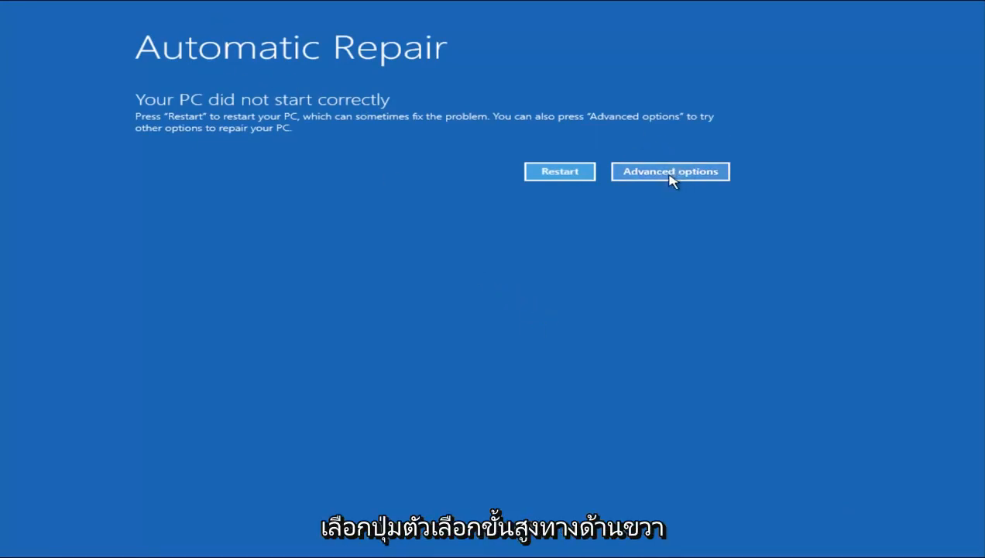
# Navigate from Automatic Repair via Advanced options and Troubleshoot to the Advanced options page
pyautogui.click(670, 171)
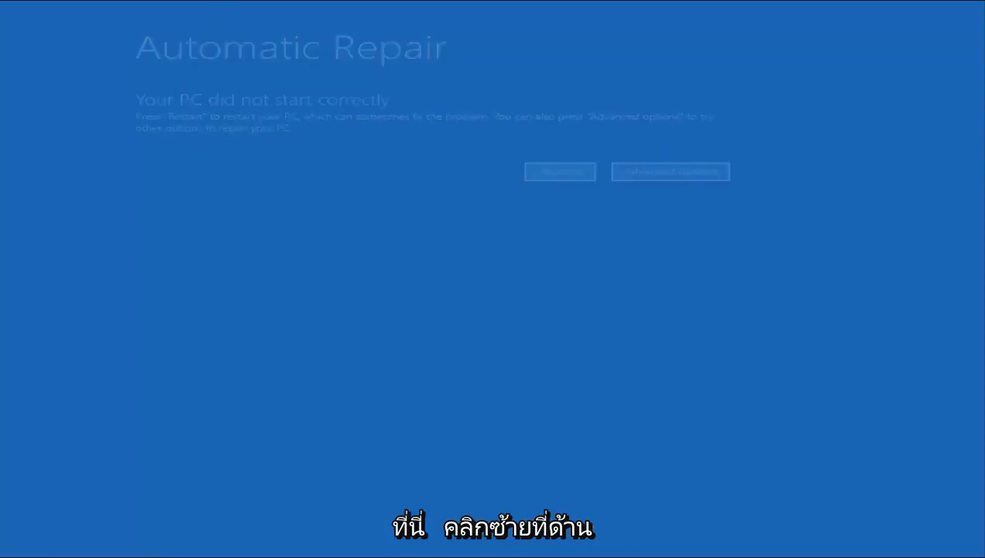
pyautogui.click(671, 171)
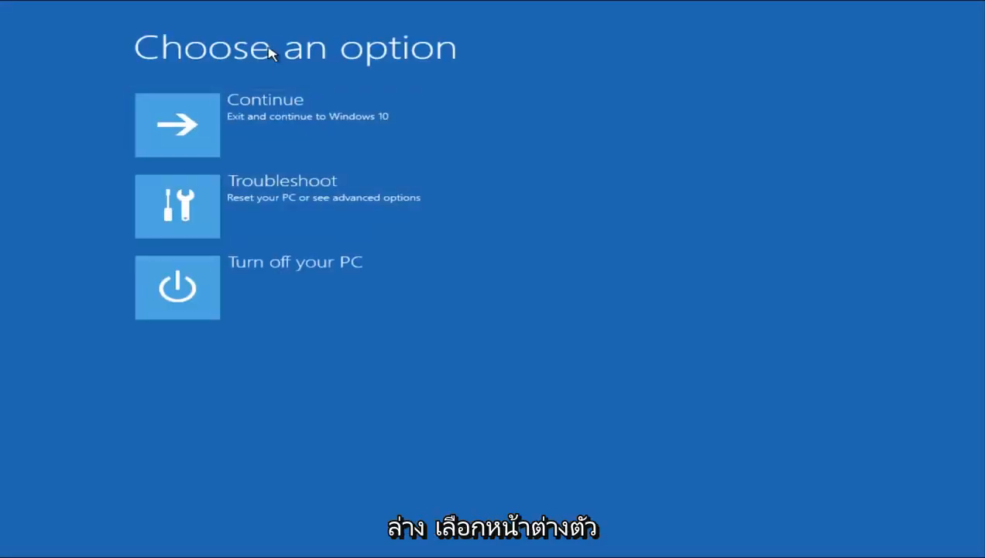
pyautogui.moveTo(284, 219)
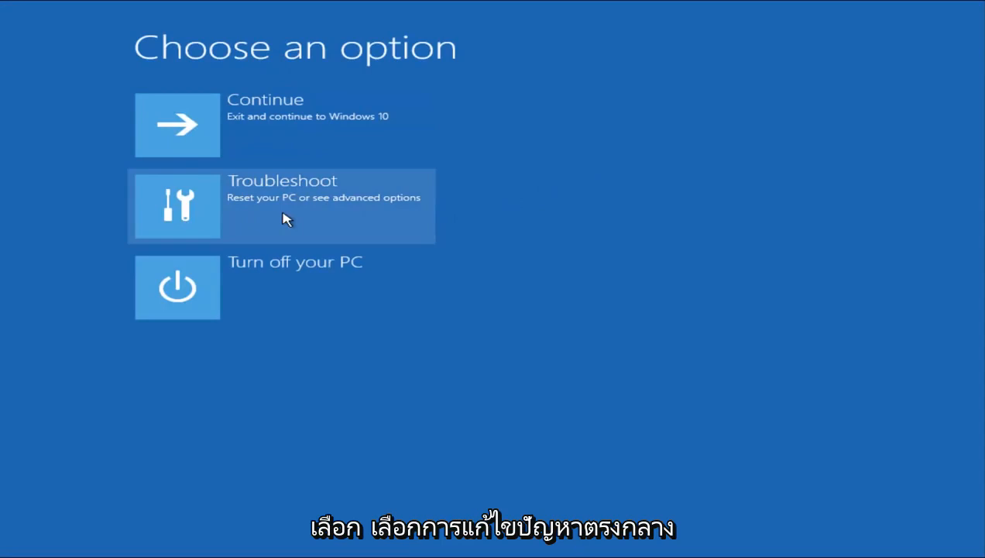
pyautogui.click(283, 206)
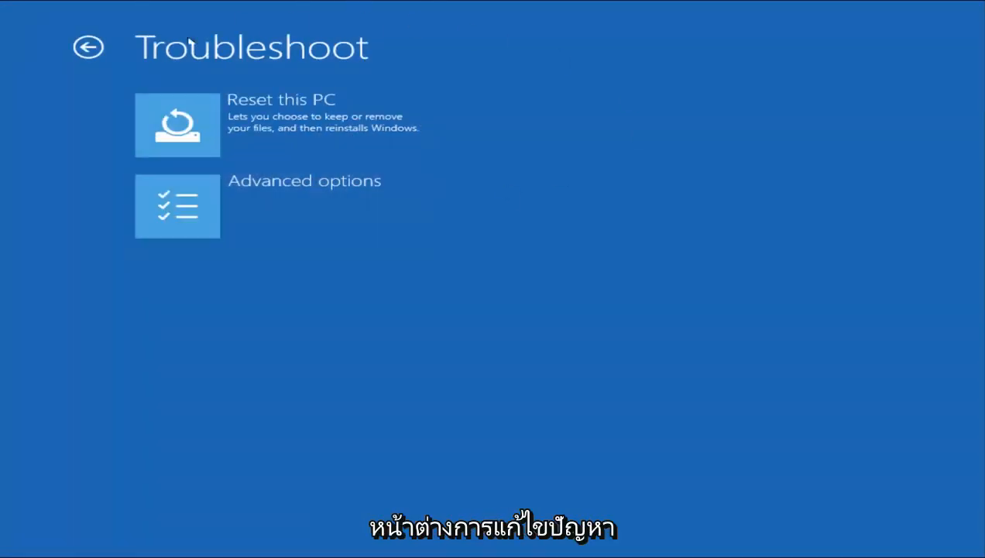
pyautogui.moveTo(257, 183)
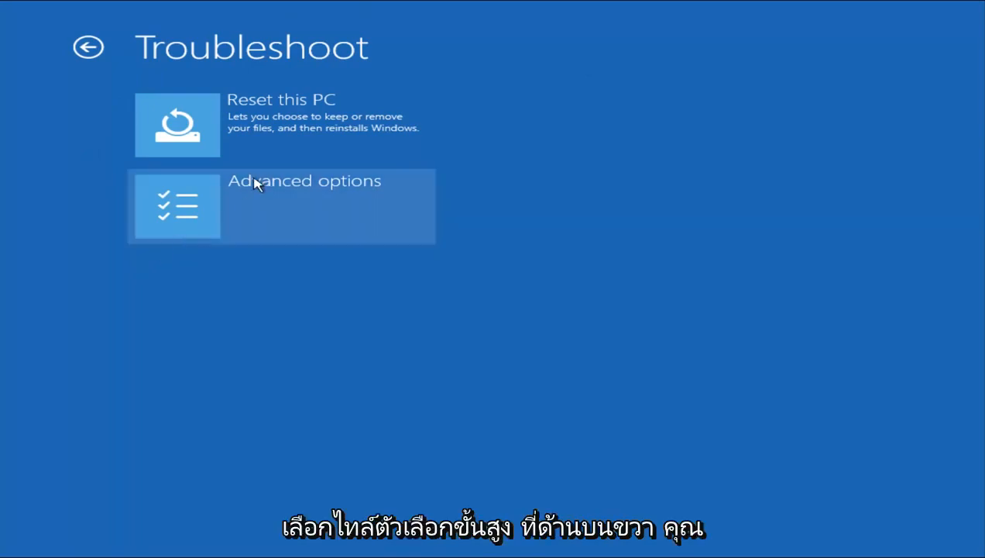
pyautogui.click(280, 205)
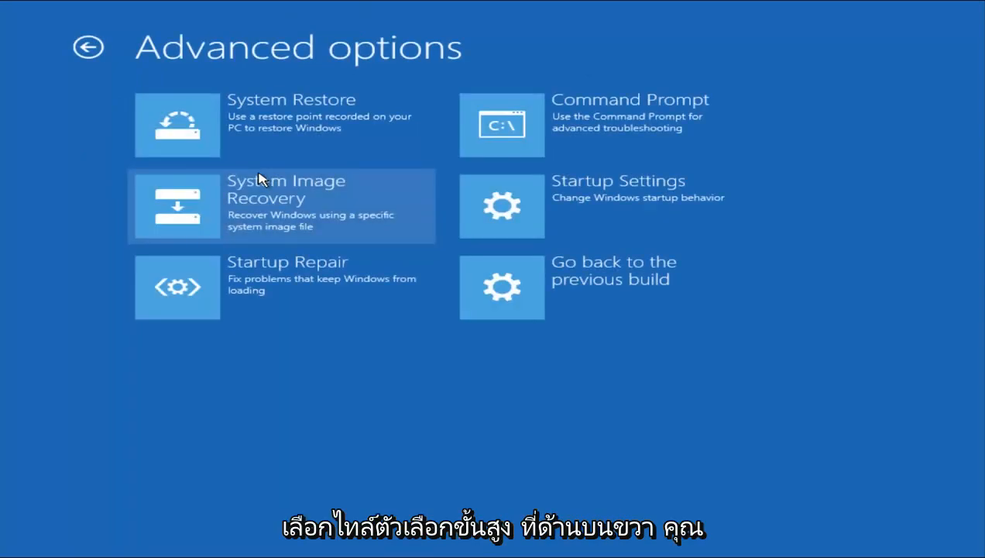
pyautogui.moveTo(184, 47)
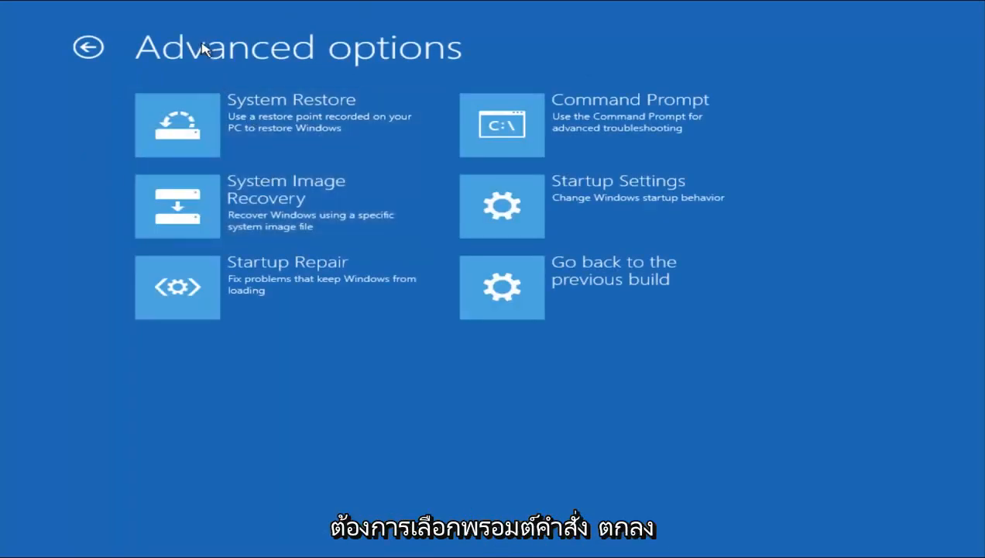
pyautogui.moveTo(610, 124)
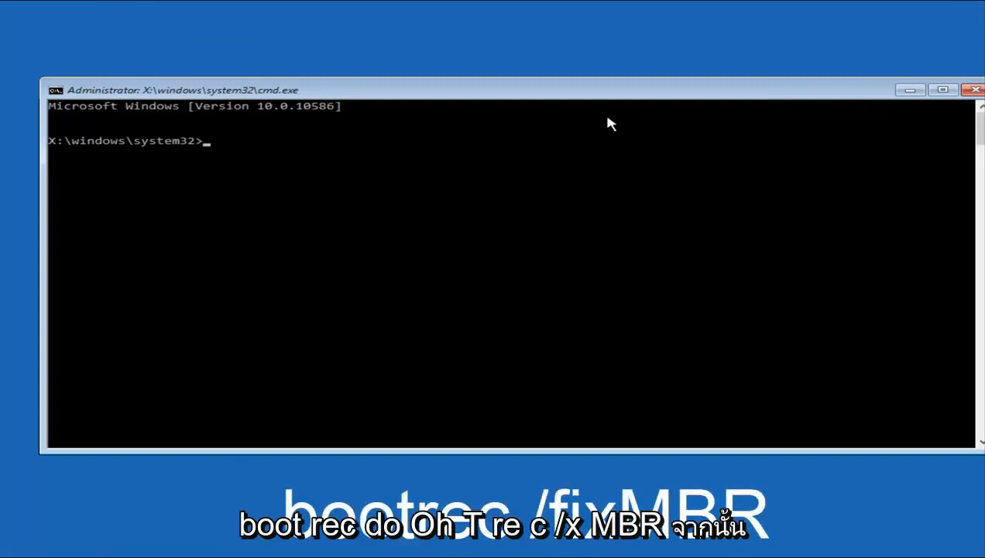
# Run bootrec /fixMBR until it reports the operation completed successfully
pyautogui.write('boot')
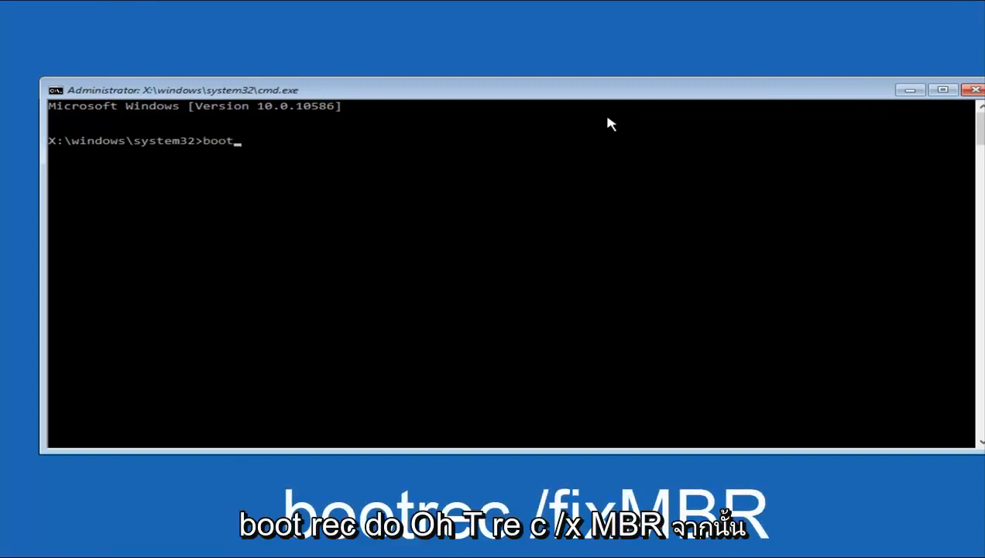
pyautogui.write('rec')
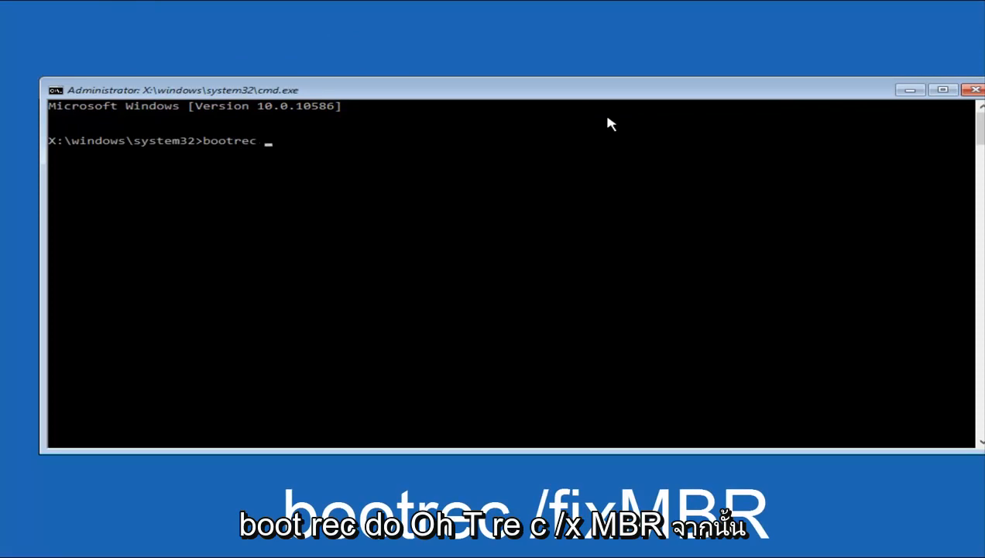
pyautogui.write('/fi')
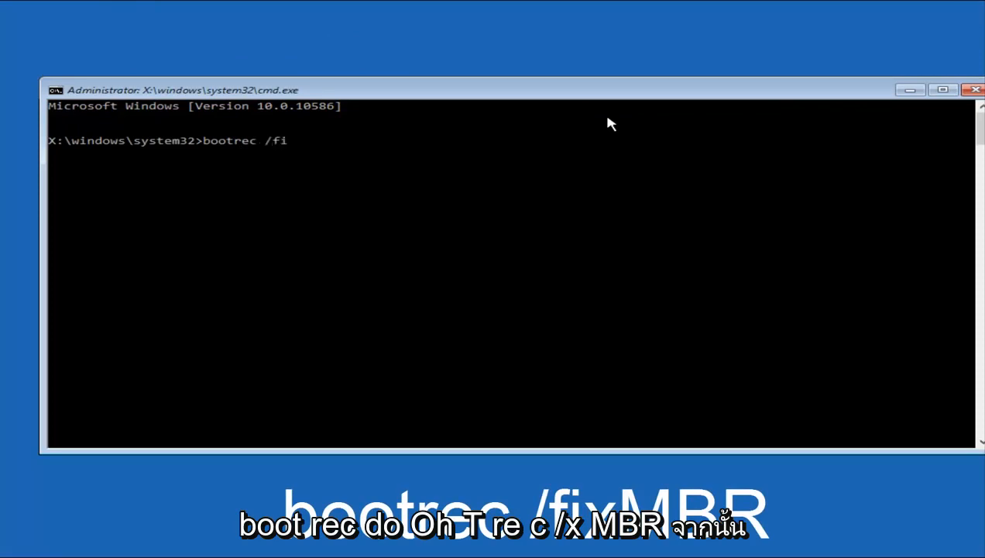
pyautogui.write('xMB')
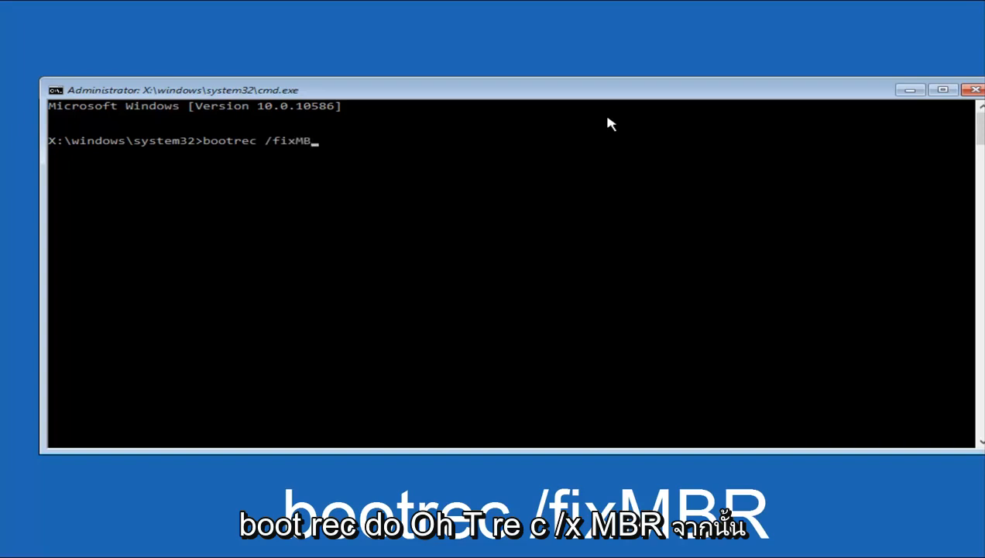
pyautogui.press('Enter')
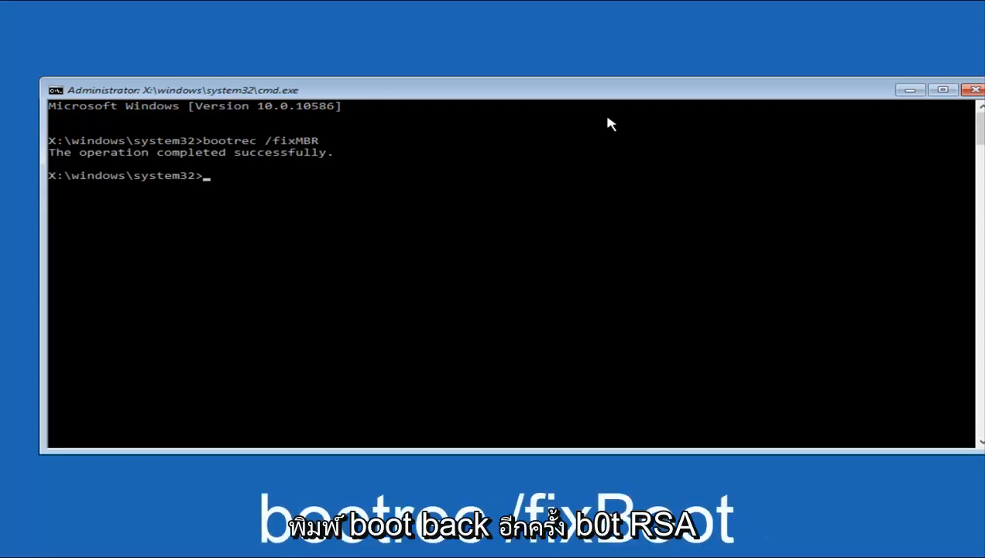
# Run bootrec /fixBoot until it reports the operation completed successfully
pyautogui.write('bootrec')
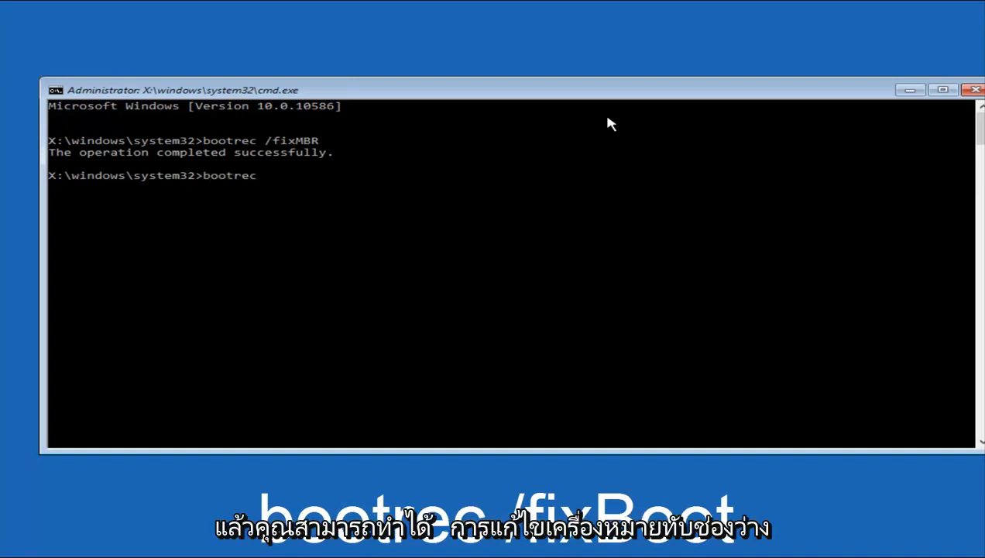
pyautogui.write('/')
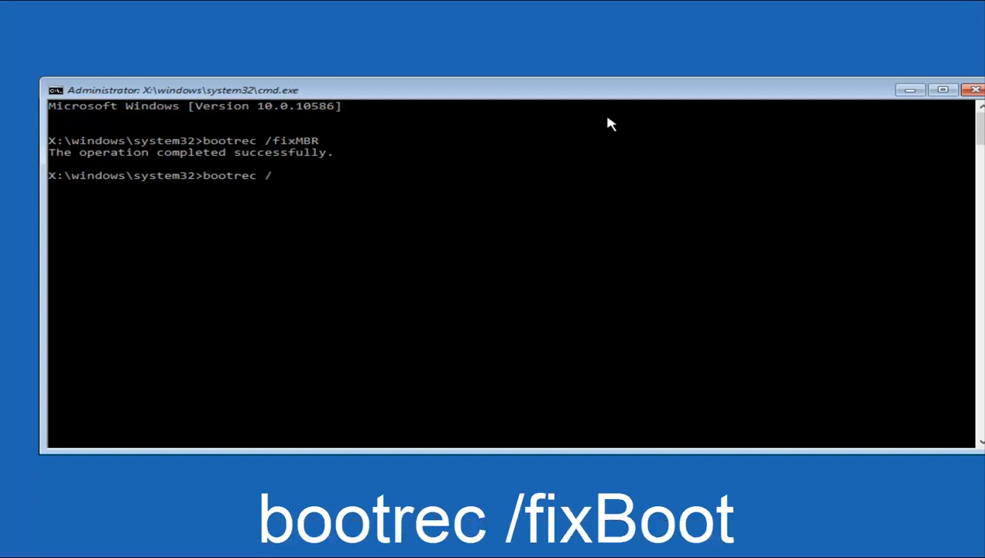
pyautogui.write('fix')
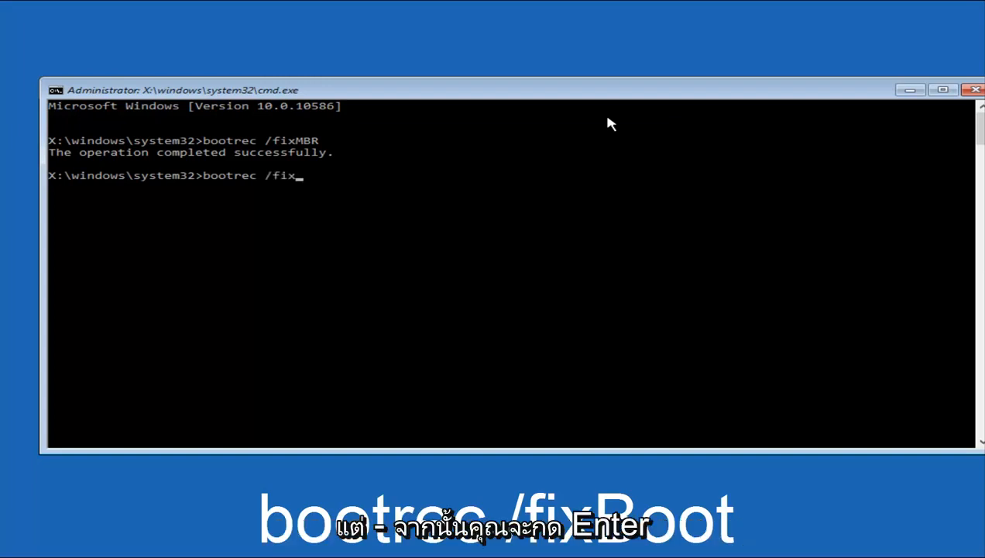
pyautogui.write('Boo')
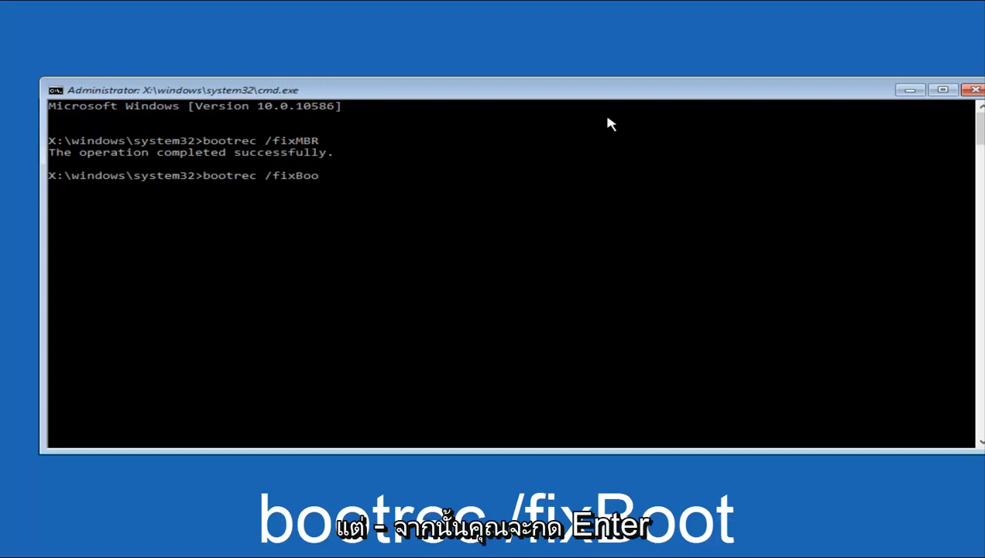
pyautogui.press('Enter')
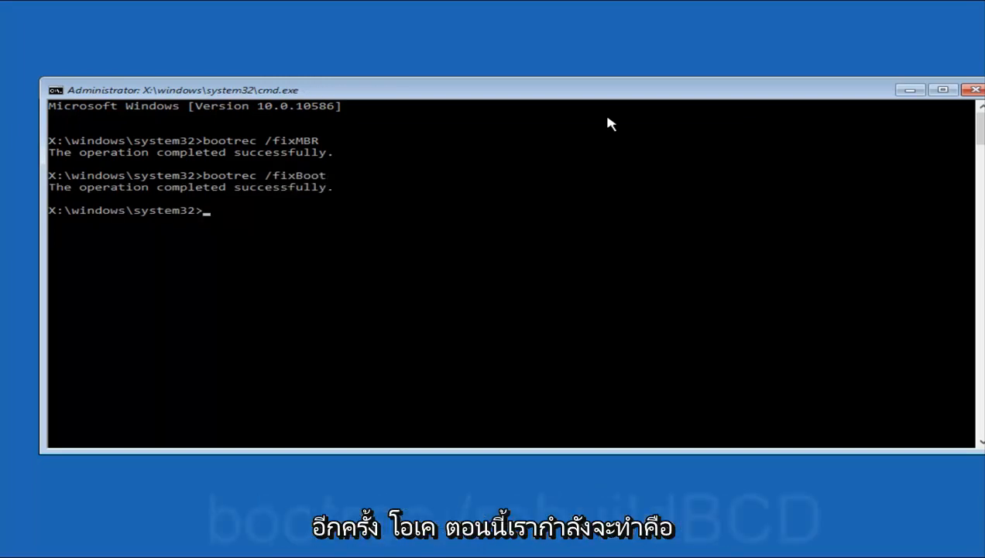
# Run bootrec /rebuildBCD to completion, then exit Command Prompt back to Choose an option
pyautogui.write('boot')
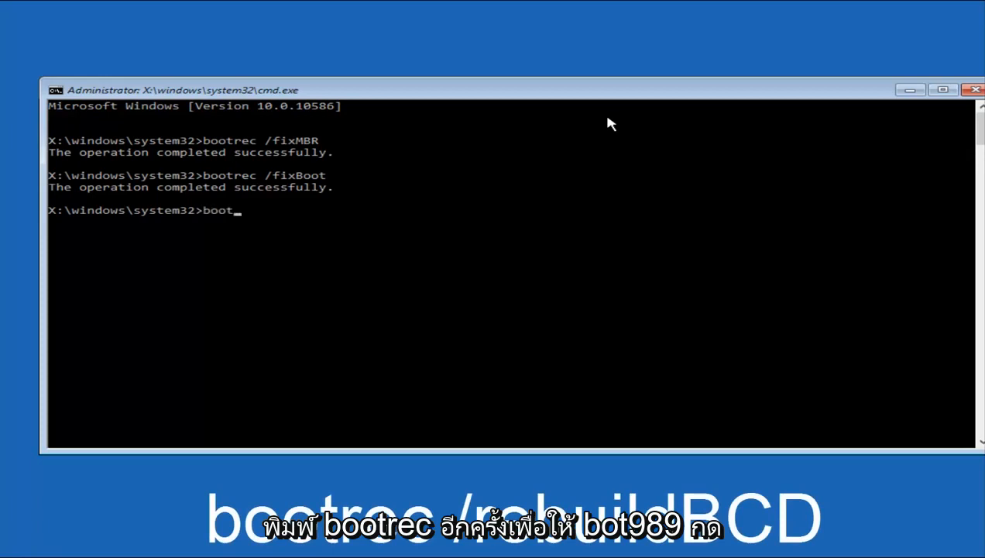
pyautogui.write('rec')
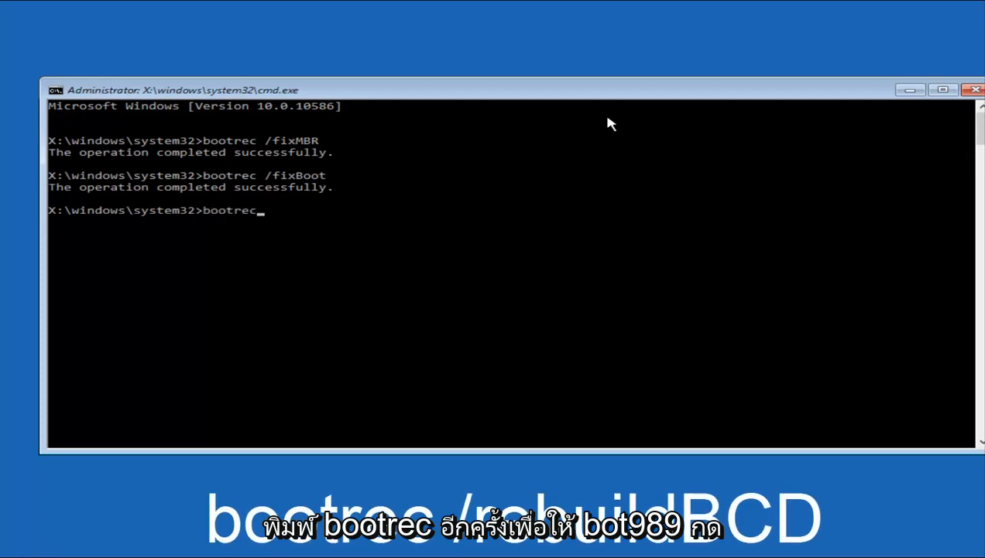
pyautogui.write('/')
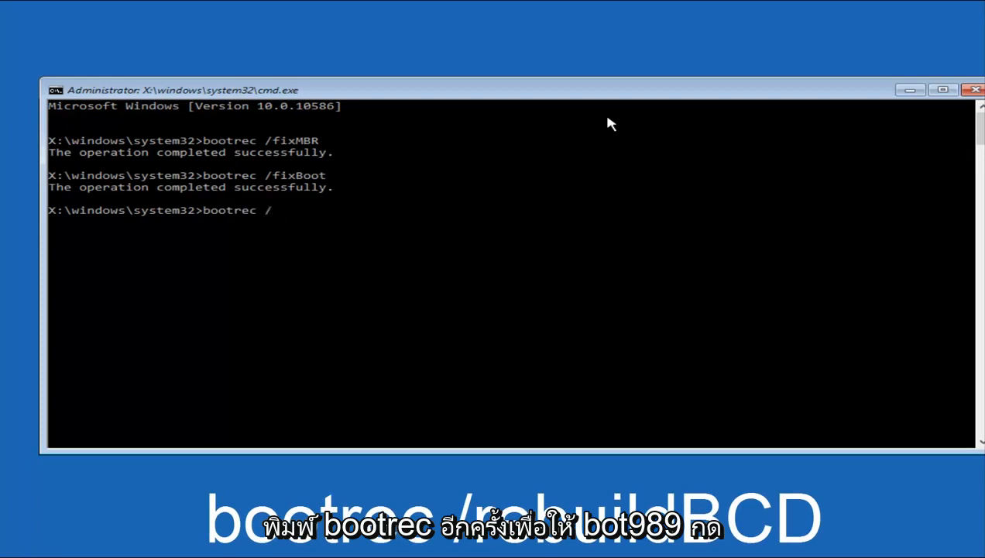
pyautogui.write('rebuild')
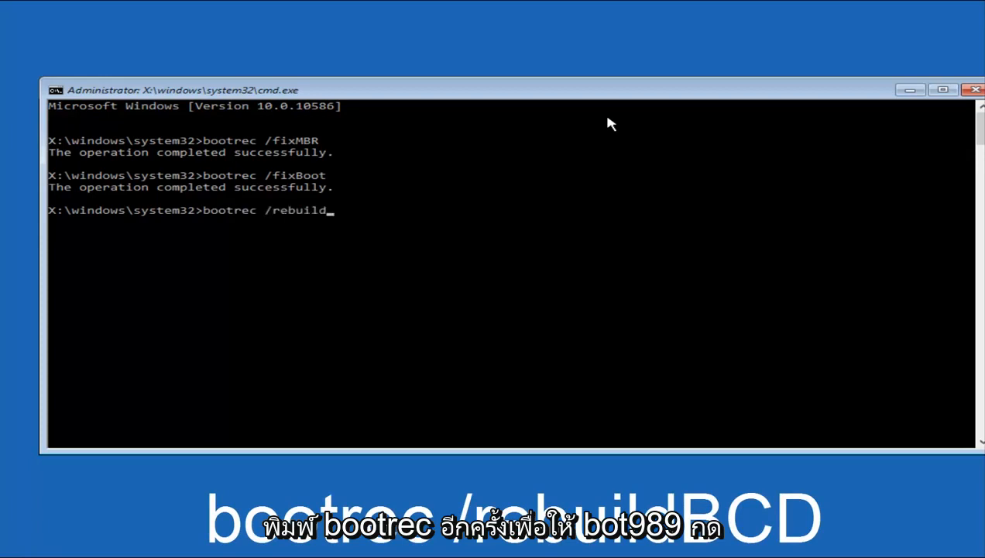
pyautogui.write('BC')
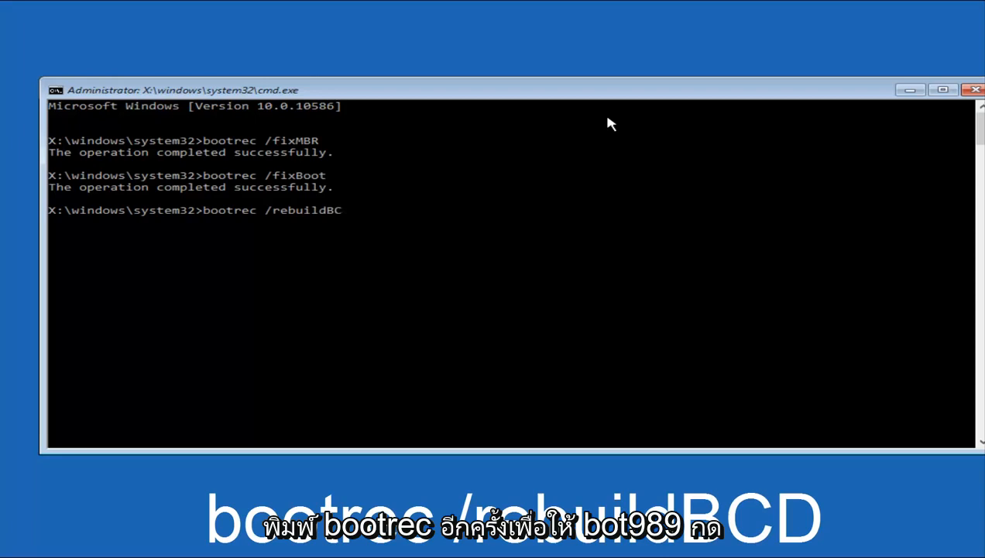
pyautogui.write('D')
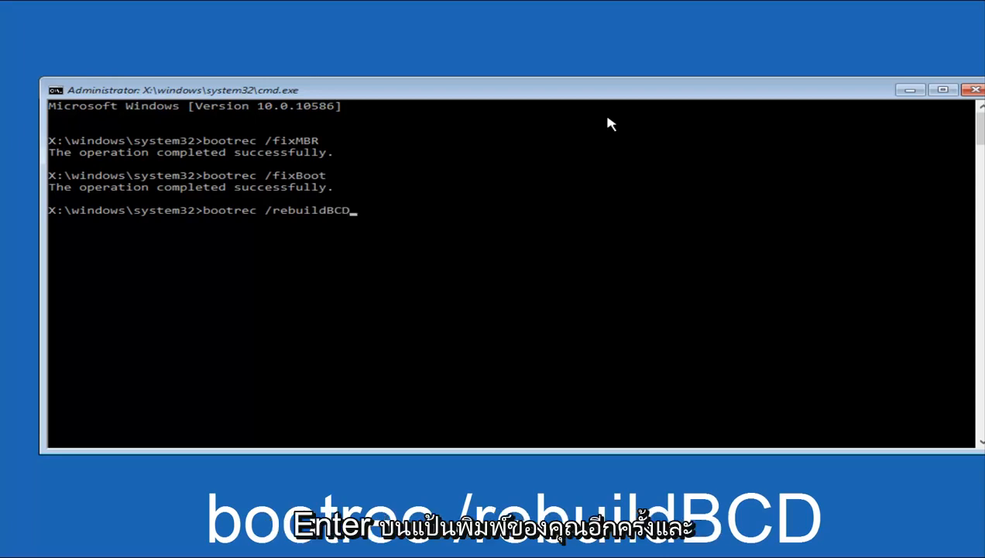
pyautogui.press('Enter')
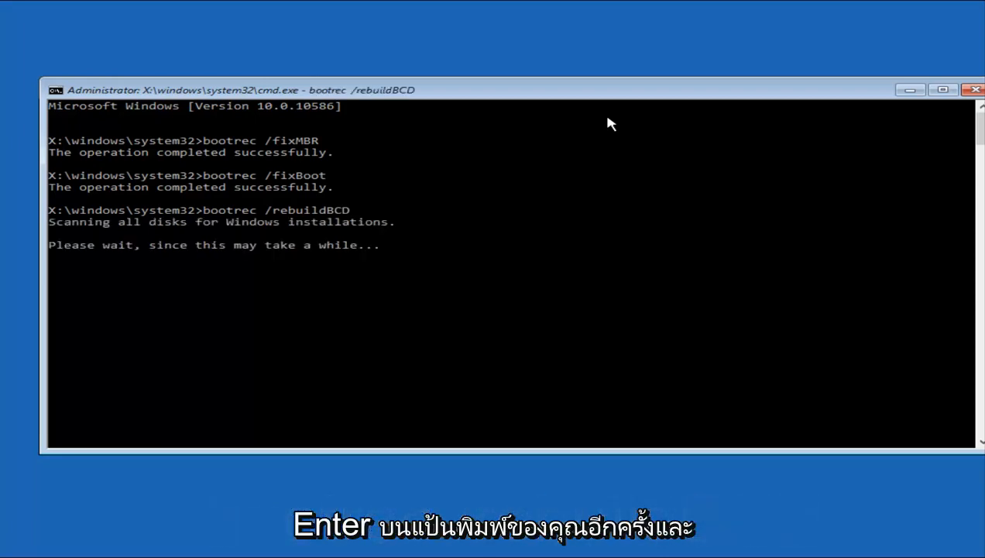
pyautogui.press('enter')
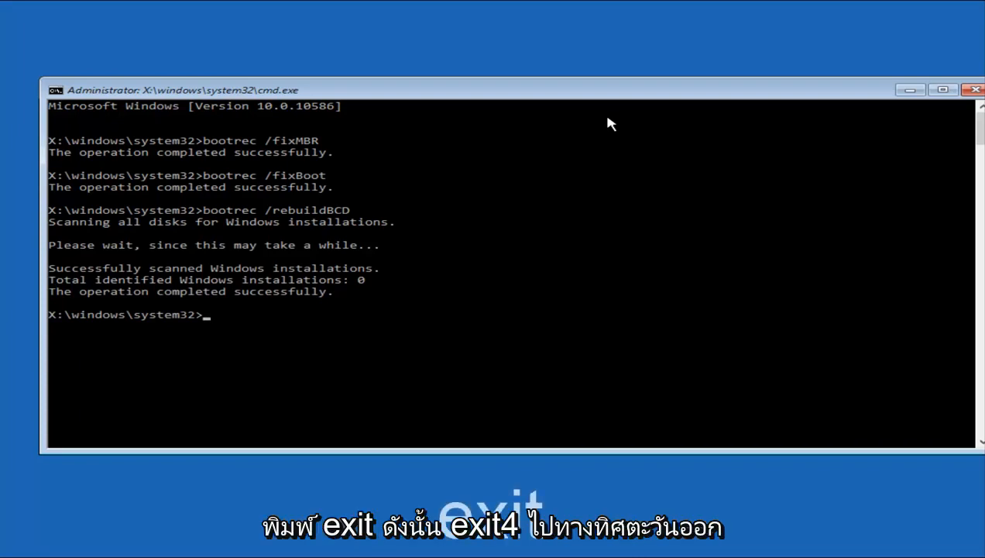
pyautogui.write('exit')
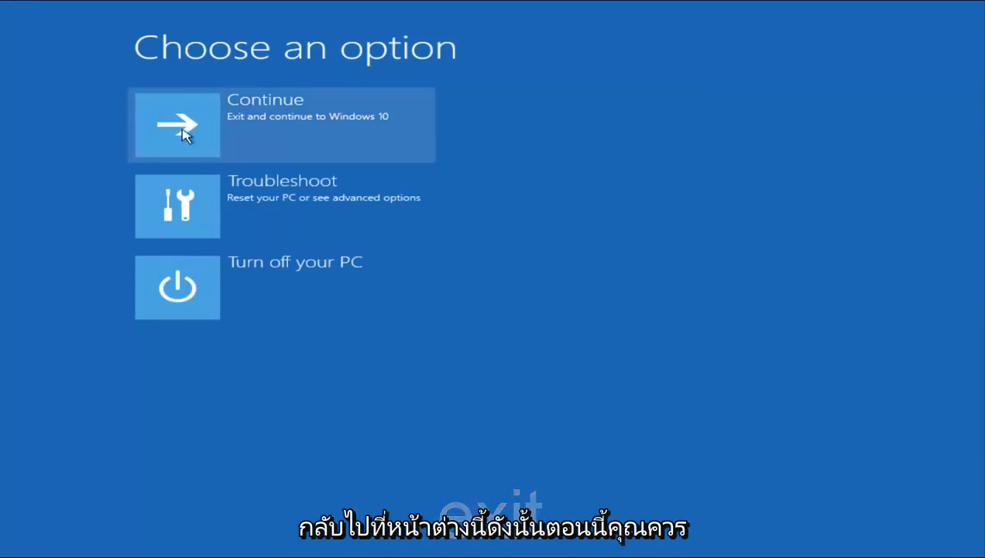
pyautogui.moveTo(358, 126)
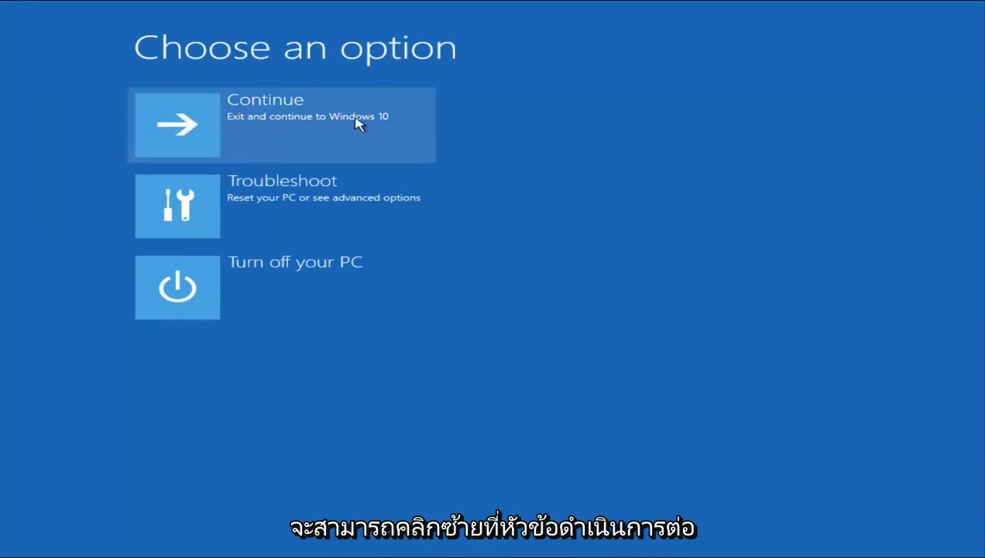